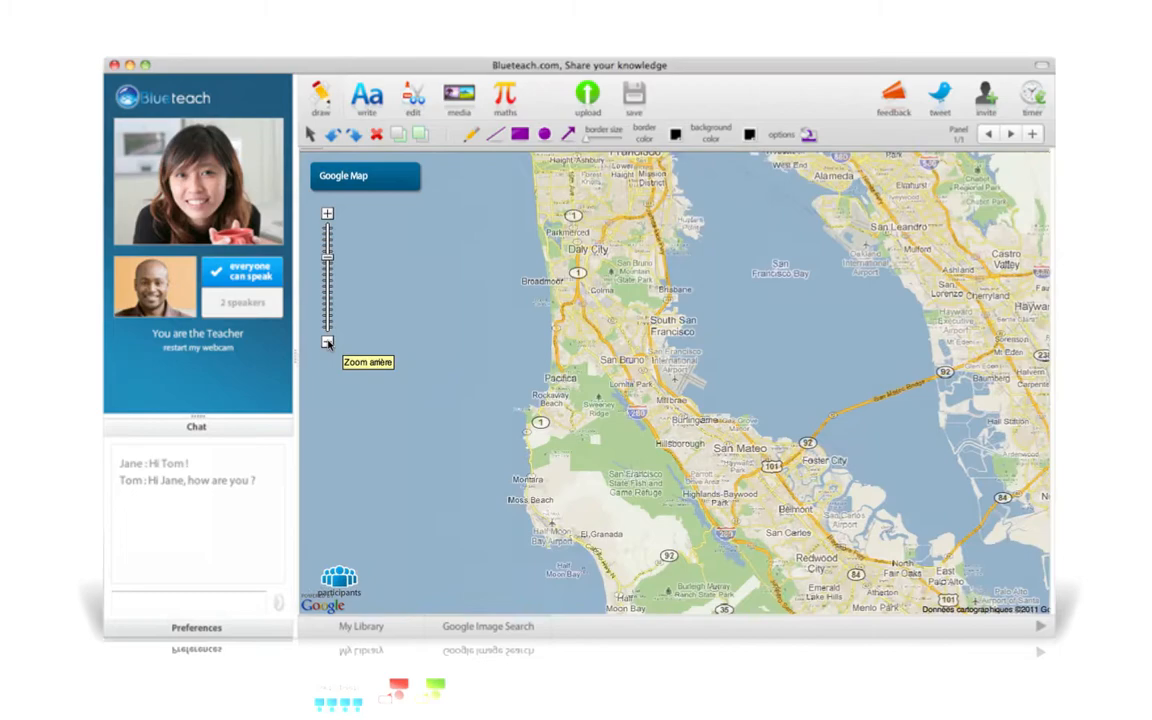
Zoom the San Francisco Bay Area map out one level
click(487, 426)
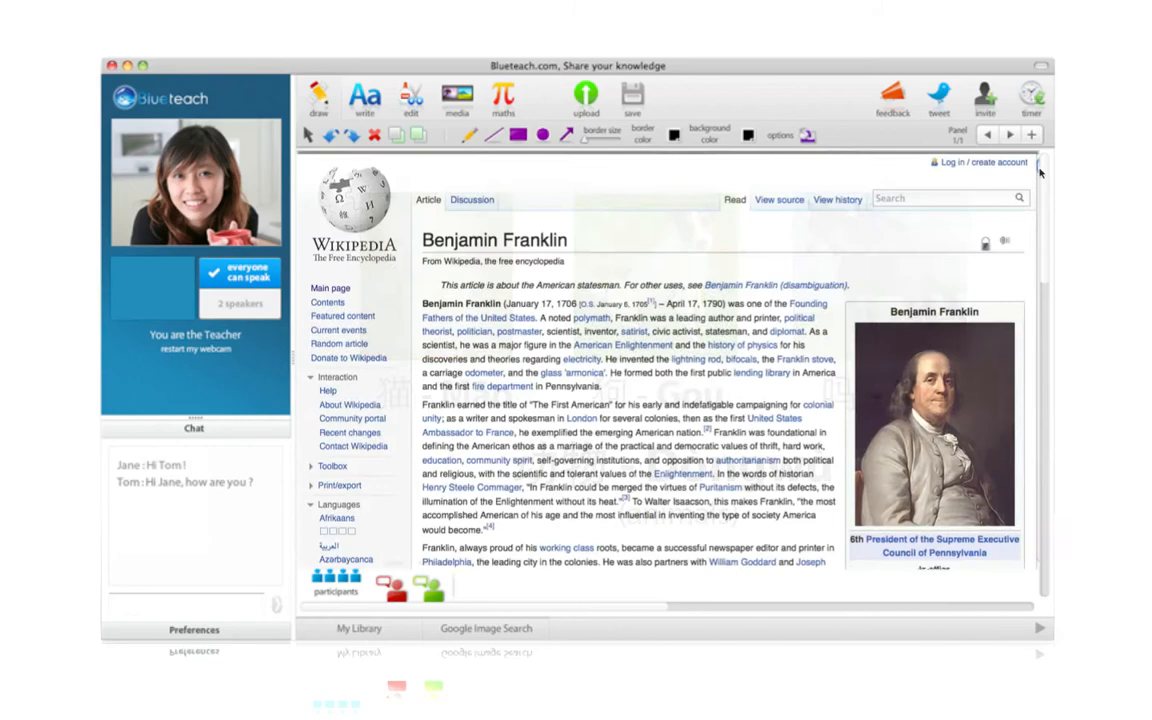
scroll(down, 3)
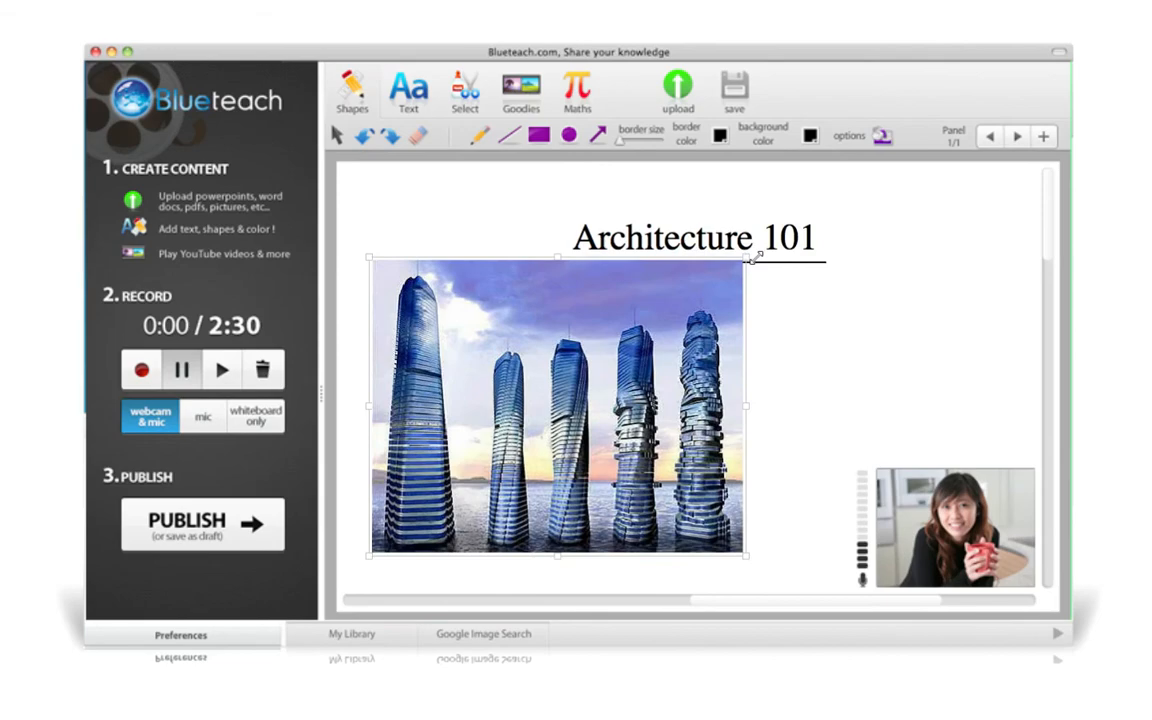
Publish the Architecture 101 lesson to YouTube with description 'A video about architecture'
click(202, 524)
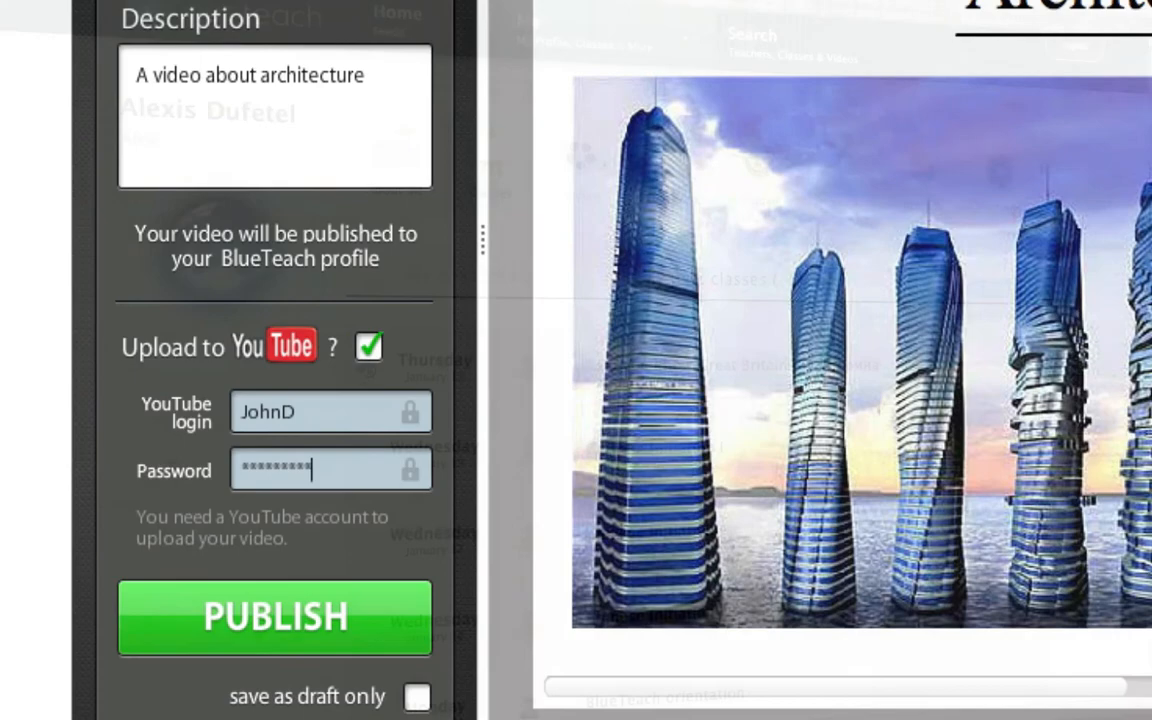
click(275, 616)
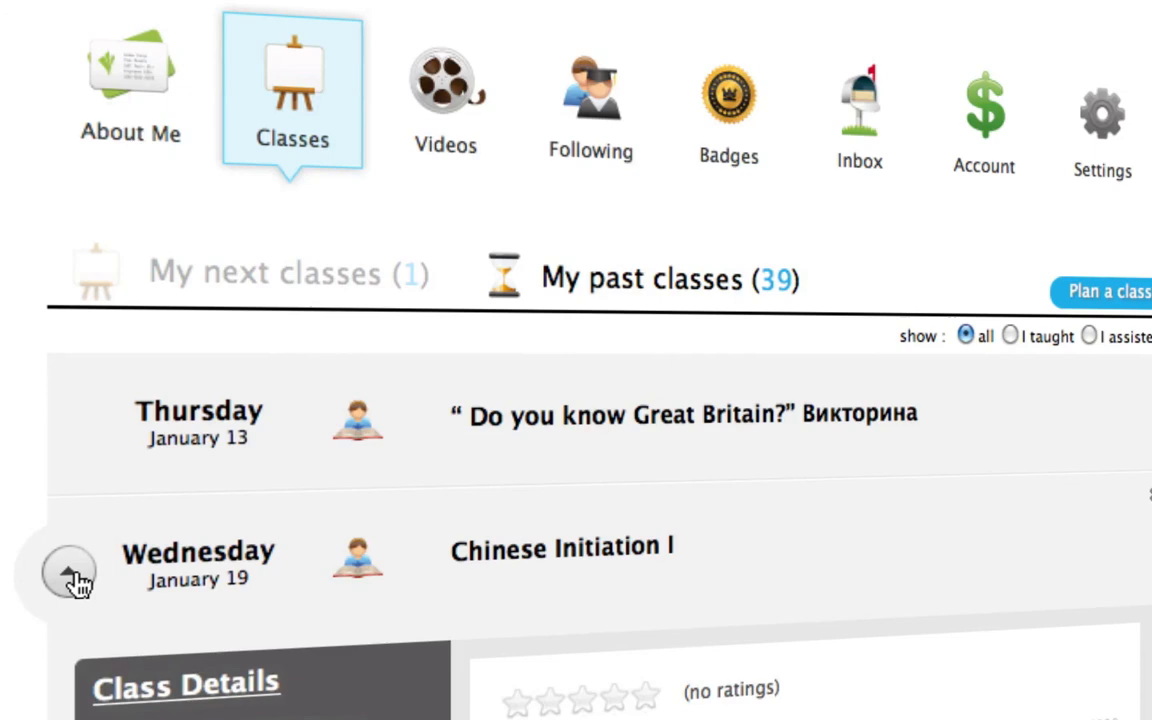